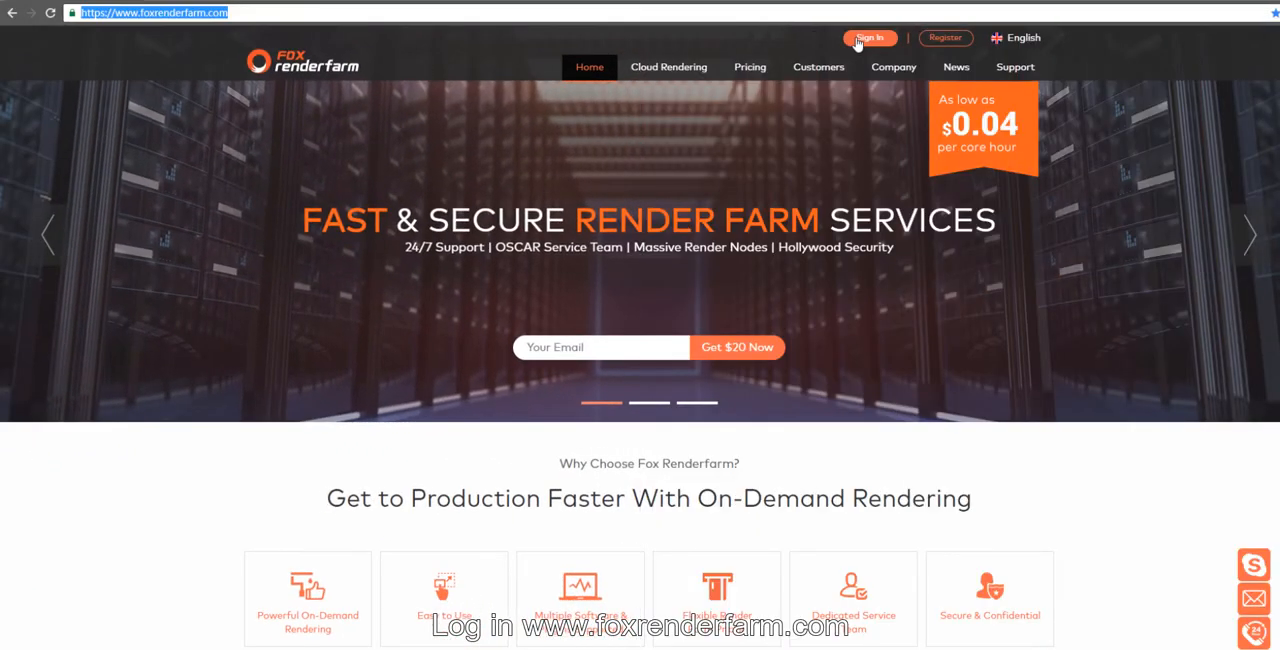
# Sign in with the account username and password to reach the dashboard.
pyautogui.click(869, 38)
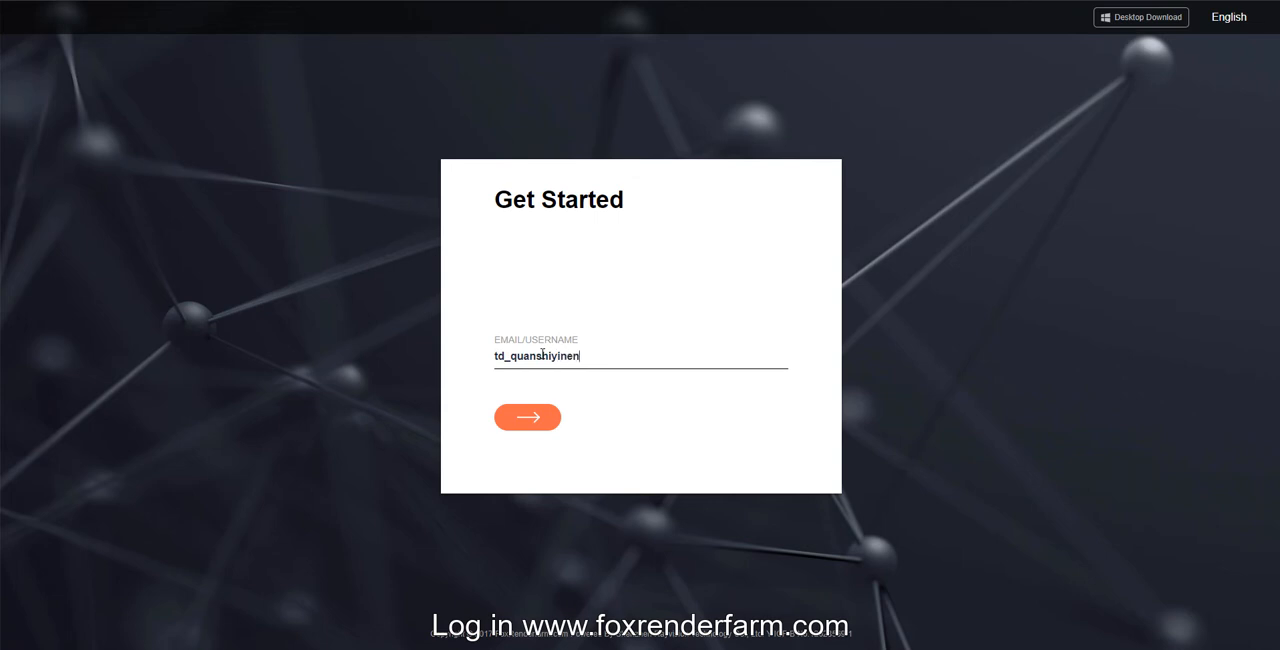
pyautogui.click(527, 417)
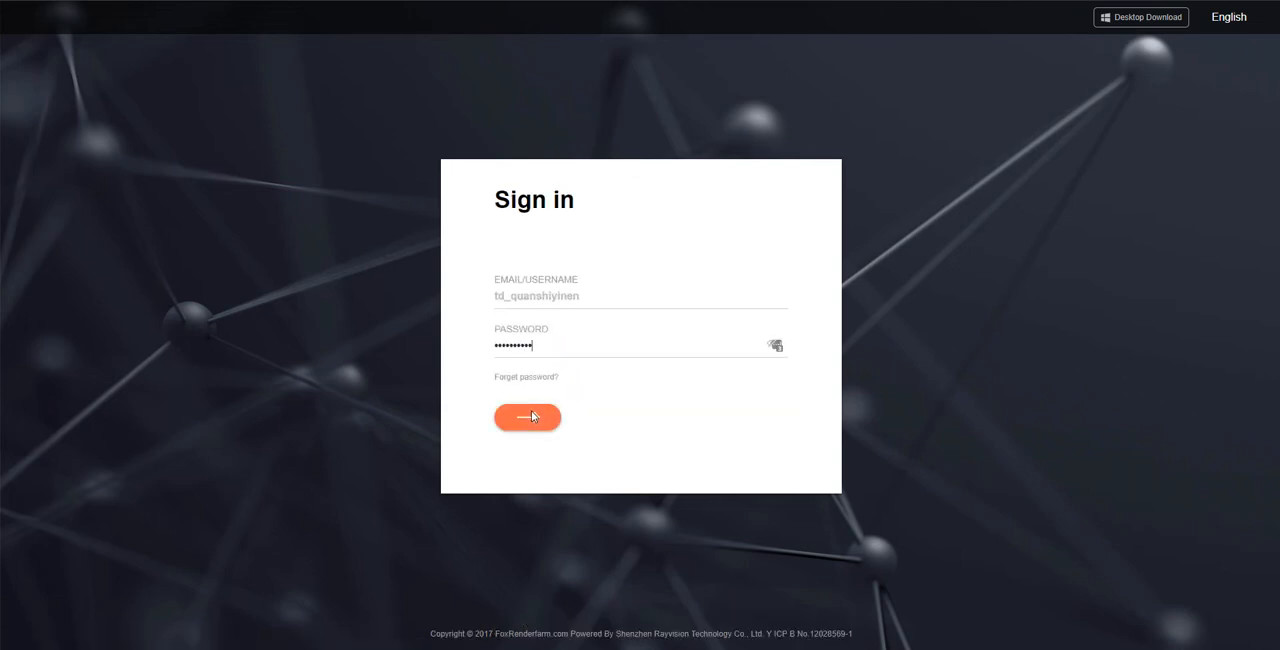
pyautogui.click(527, 417)
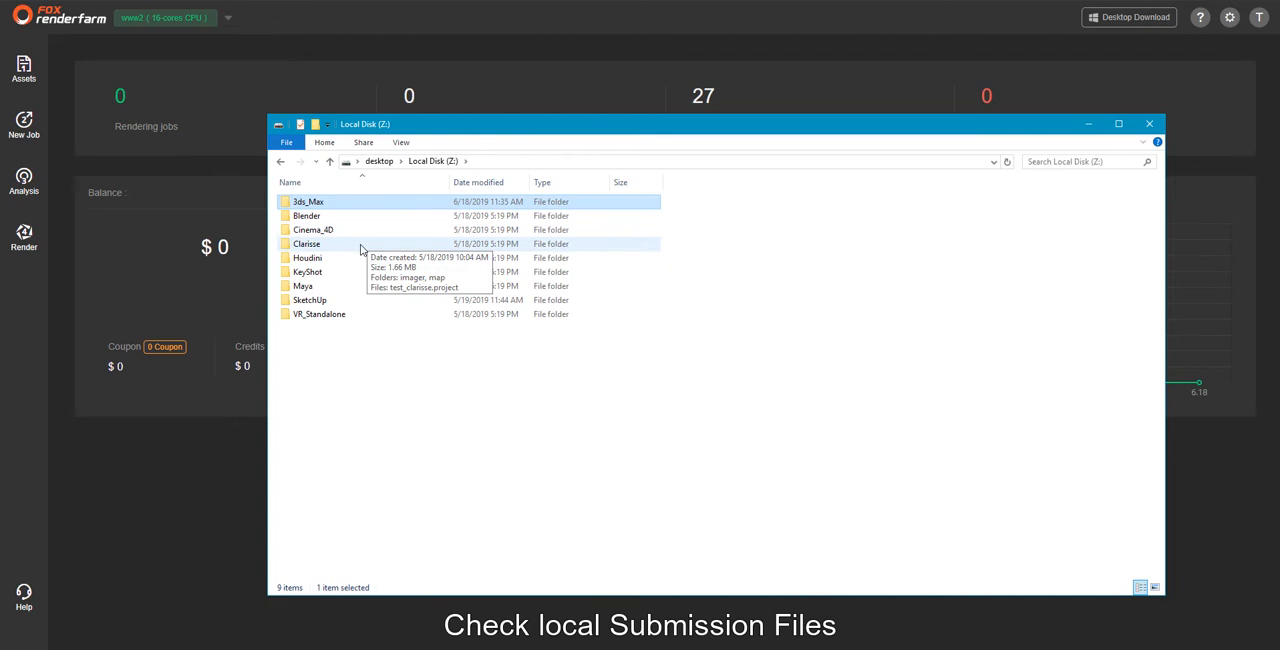
# Look over the per-software project folders on Local Disk (Z:).
pyautogui.doubleClick(306, 216)
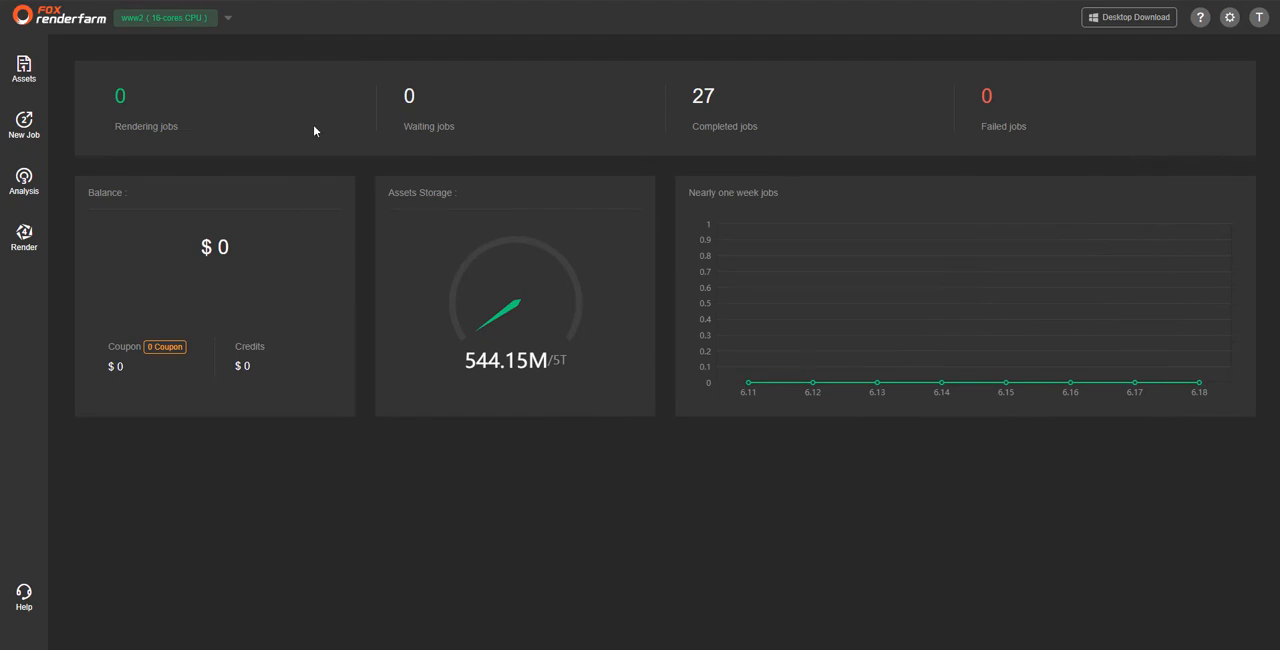
# Upload the Z:\Blender project folder to Assets with Keep local path enabled.
pyautogui.click(23, 68)
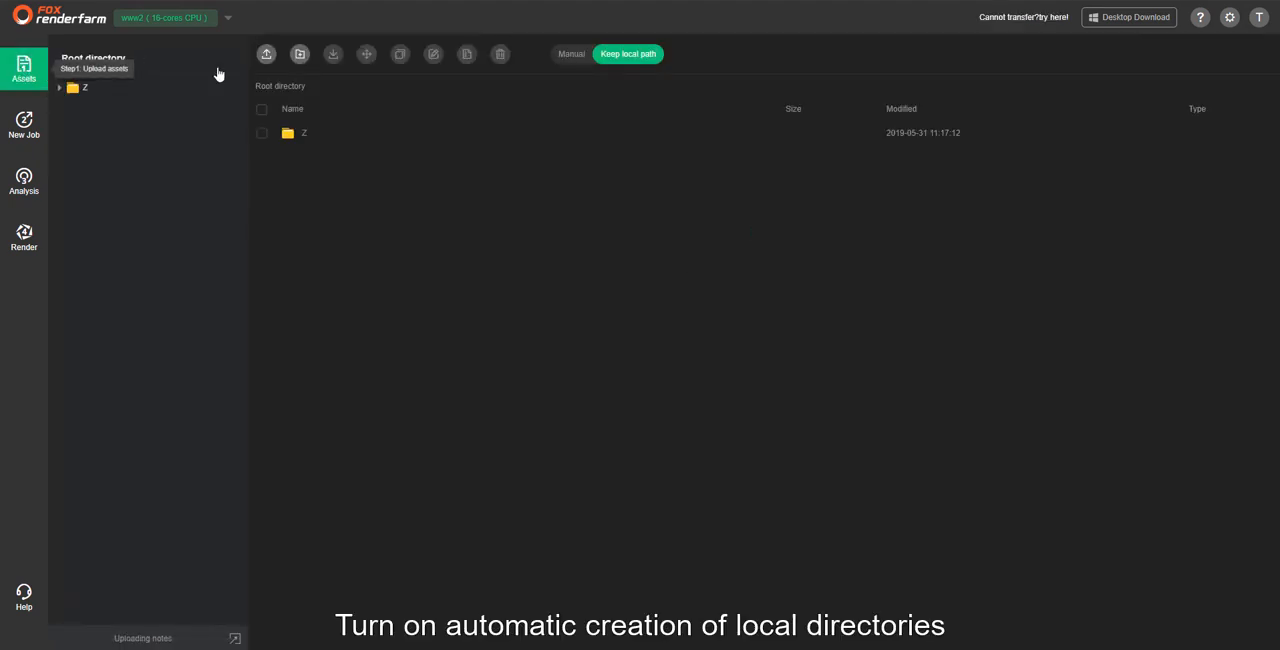
pyautogui.moveTo(629, 54)
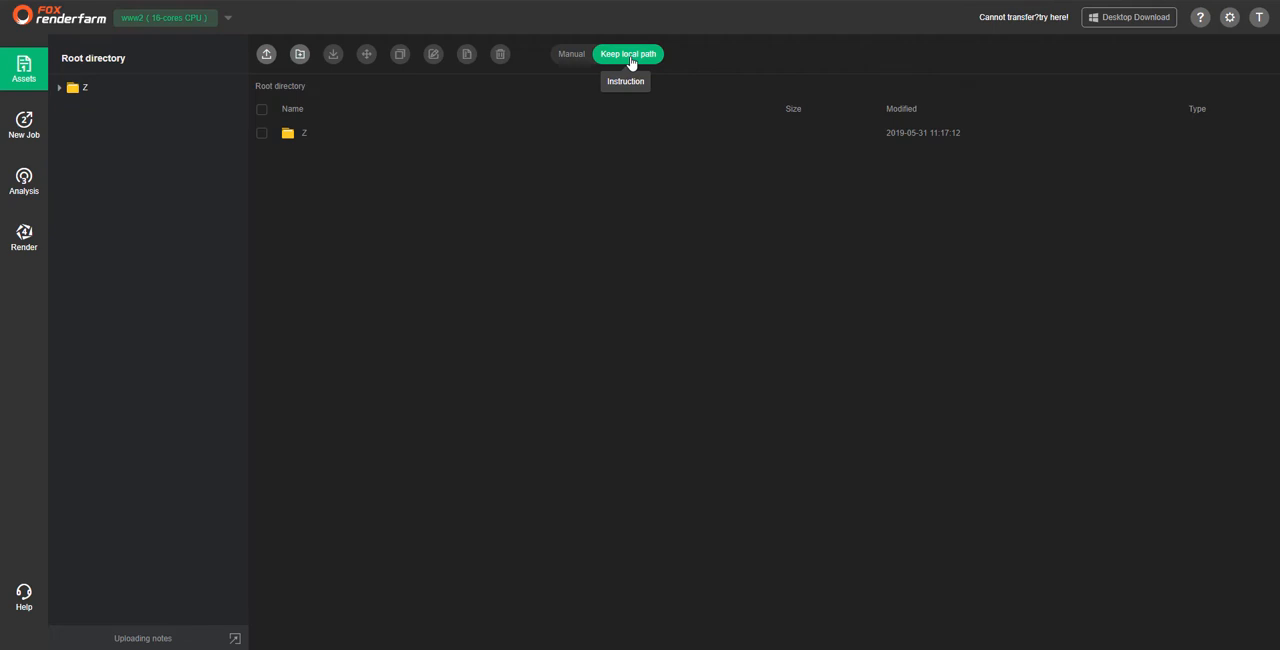
pyautogui.click(266, 54)
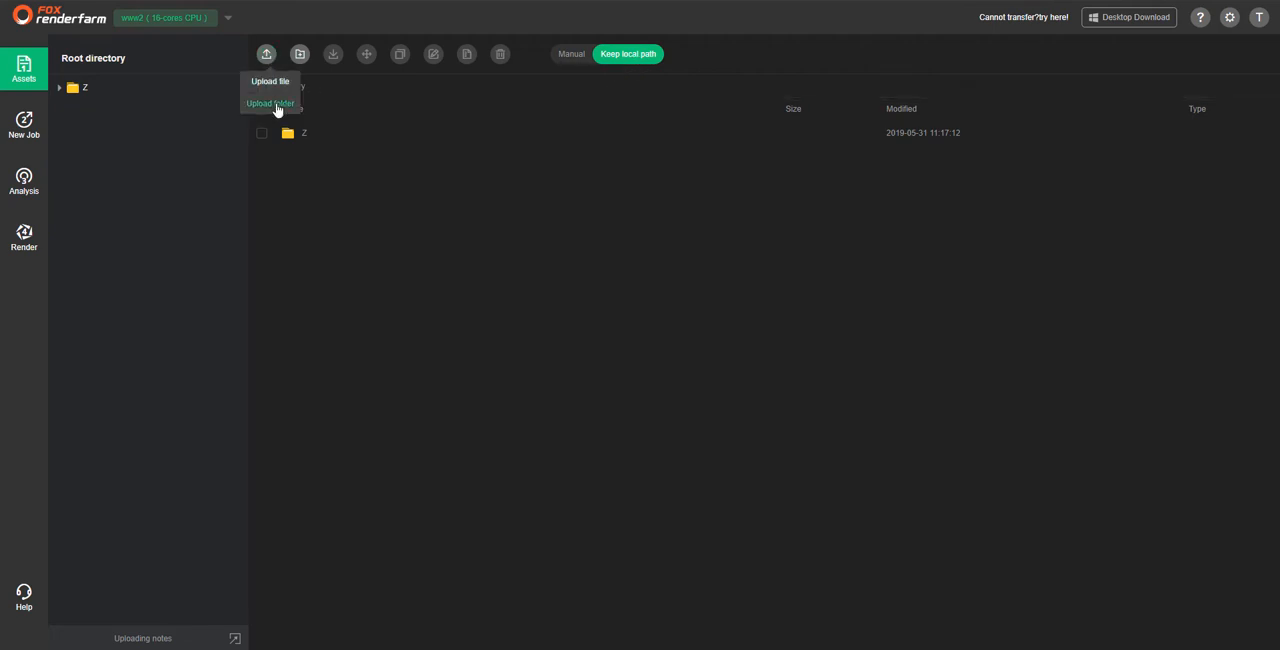
pyautogui.click(269, 103)
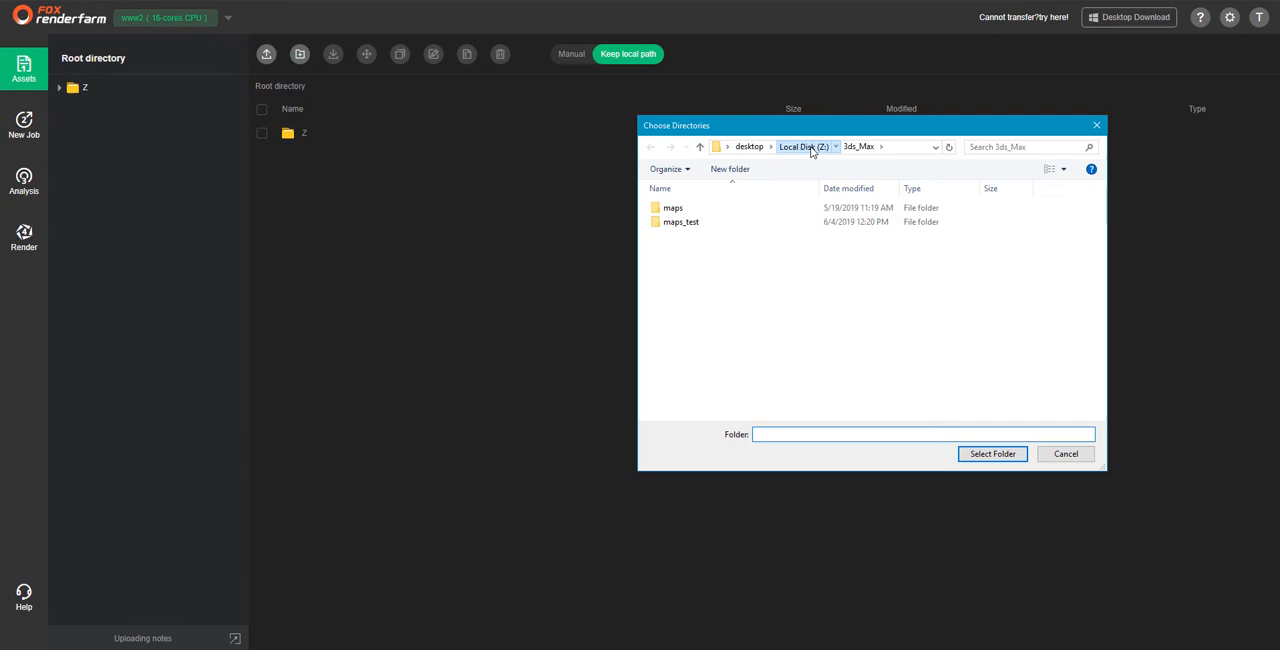
pyautogui.click(676, 221)
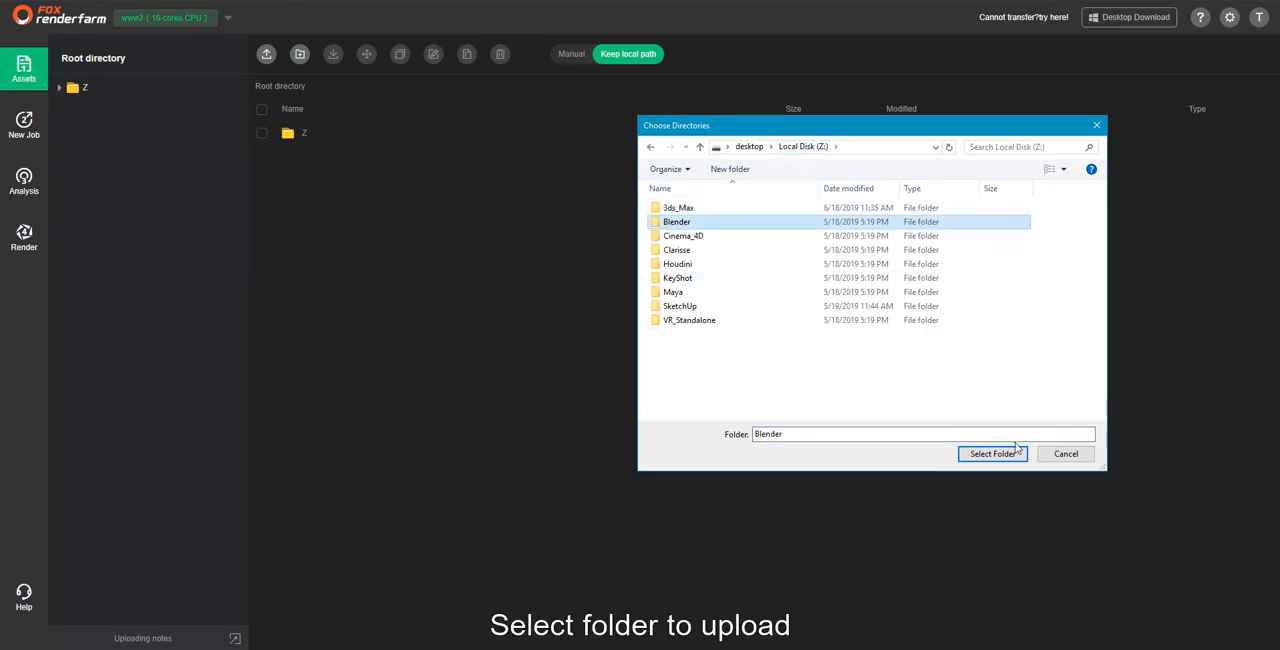
pyautogui.click(991, 453)
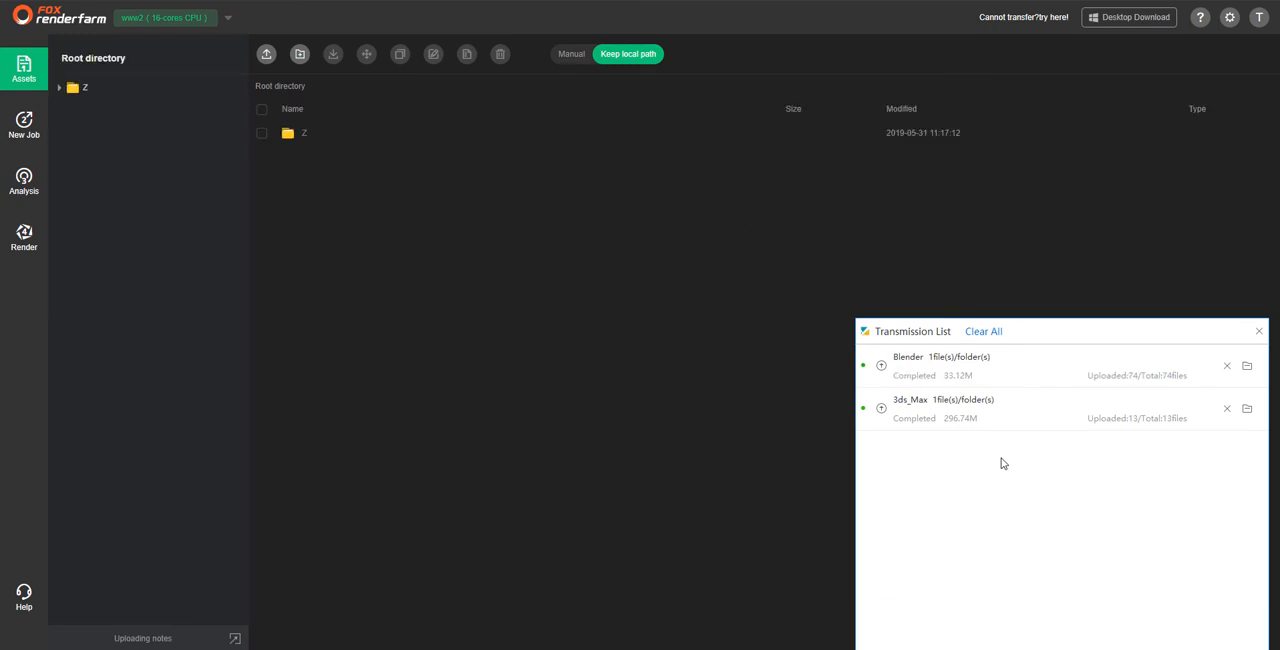
pyautogui.click(1258, 331)
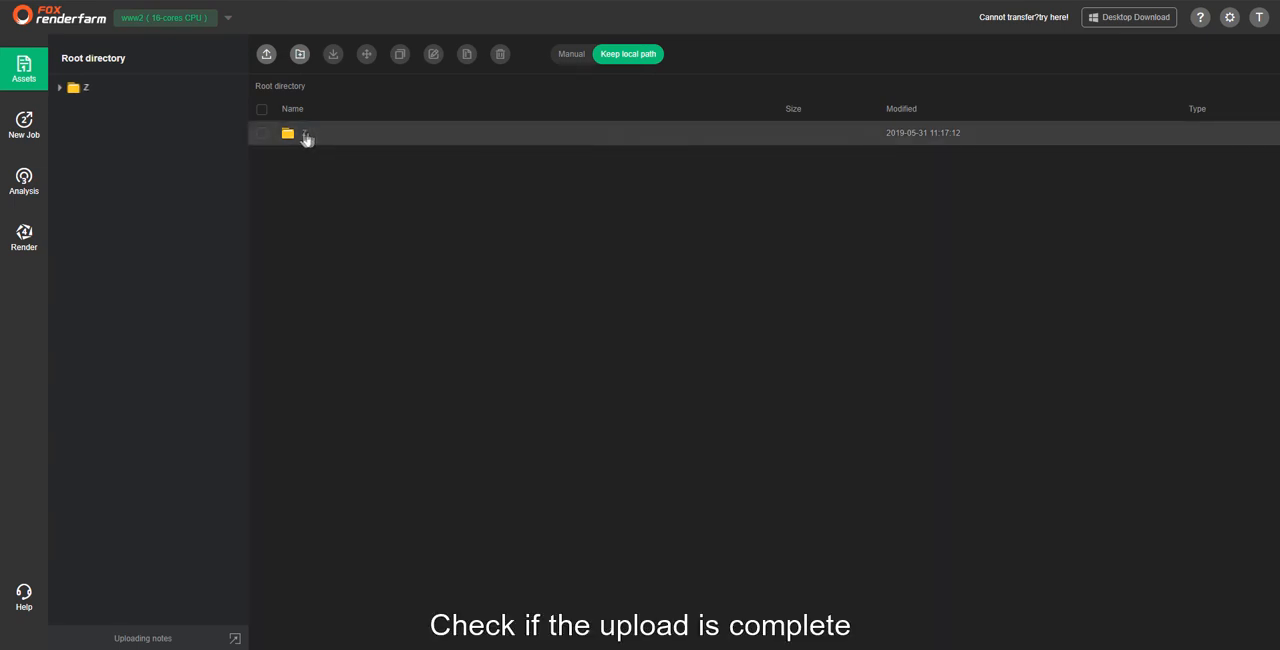
# Verify the uploaded Blender folder under /Z in storage and start a New Job.
pyautogui.doubleClick(305, 133)
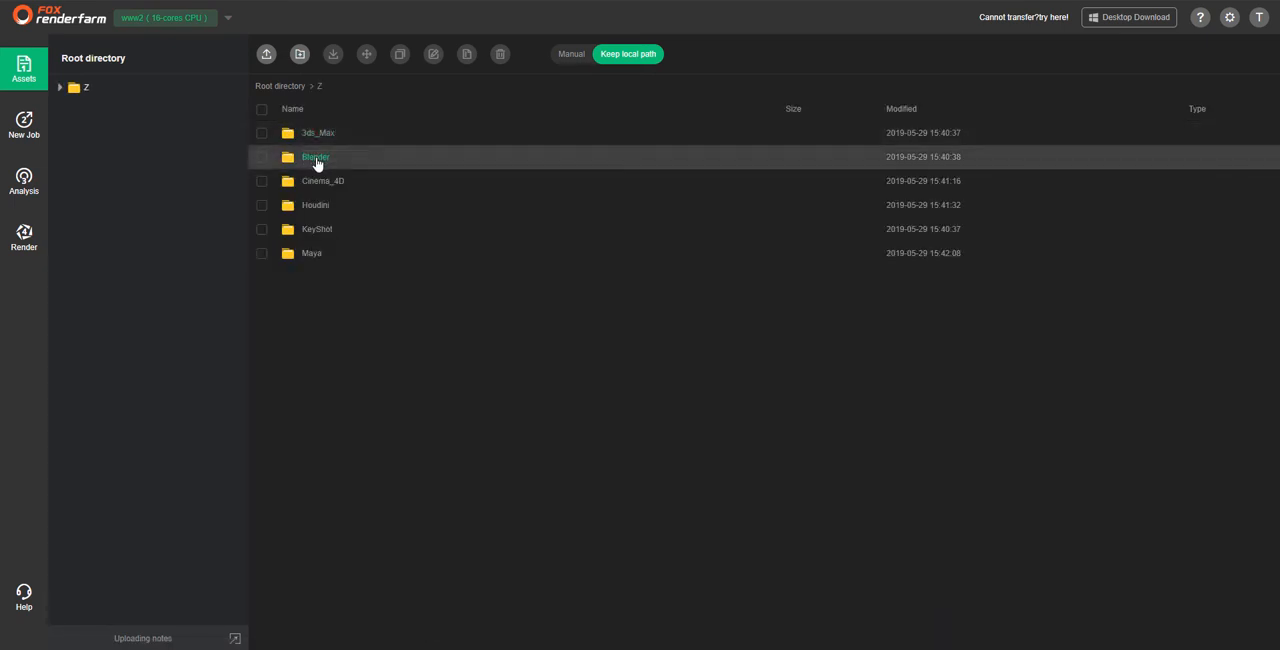
pyautogui.doubleClick(315, 156)
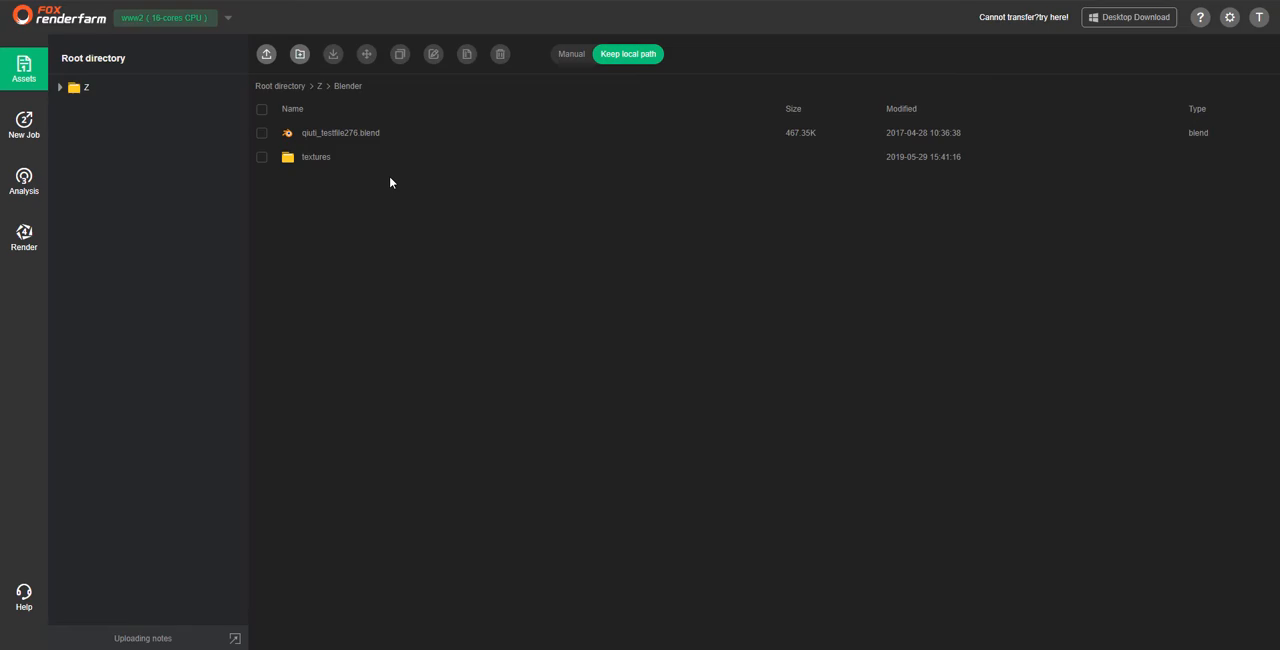
pyautogui.click(23, 124)
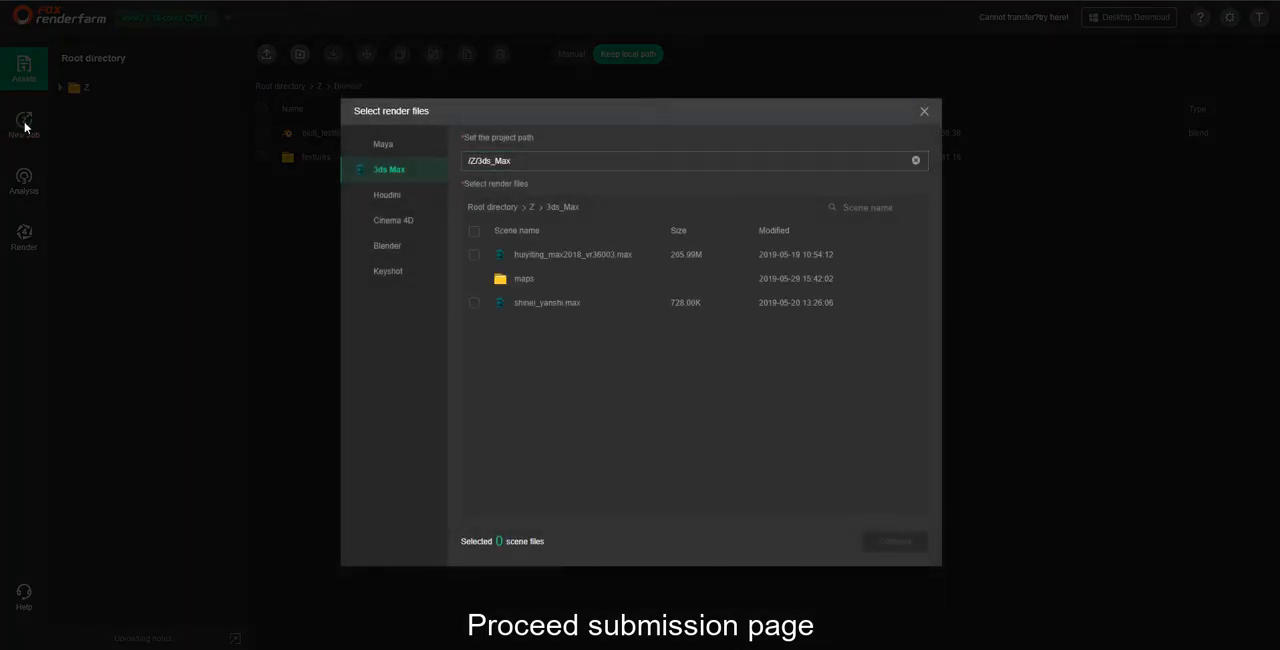
# Choose Blender, project path /Z/Blender, and the .blend scene as the render file.
pyautogui.click(387, 245)
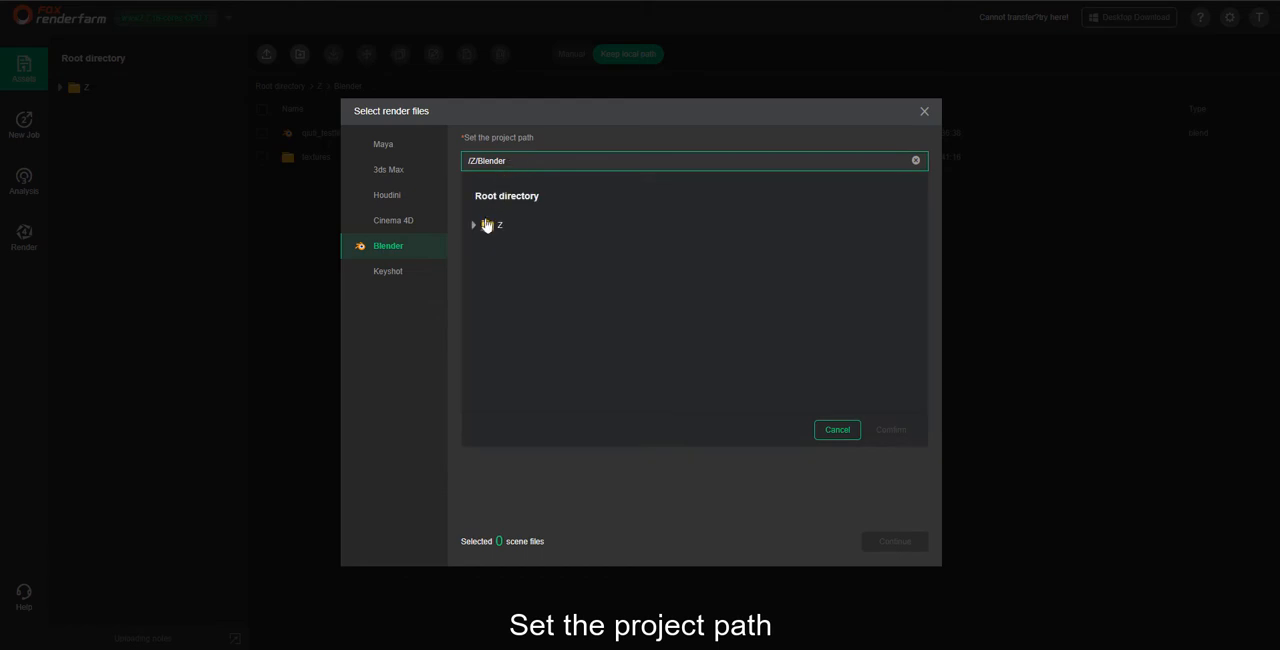
pyautogui.click(473, 224)
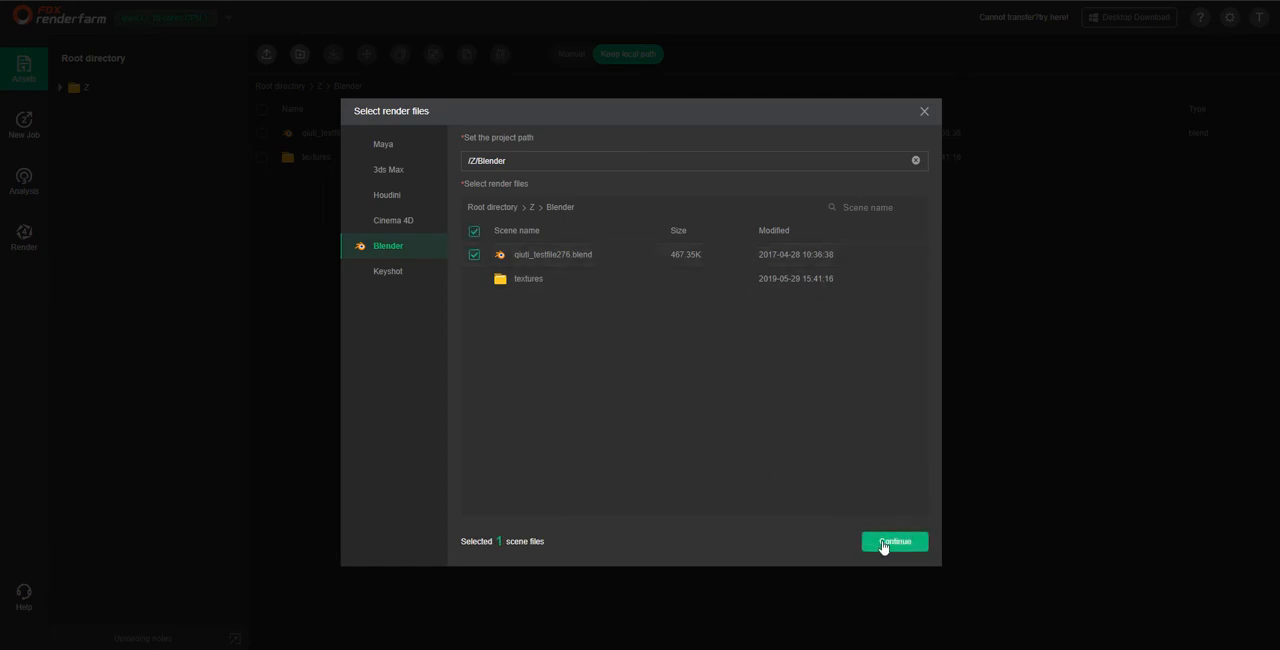
pyautogui.click(893, 541)
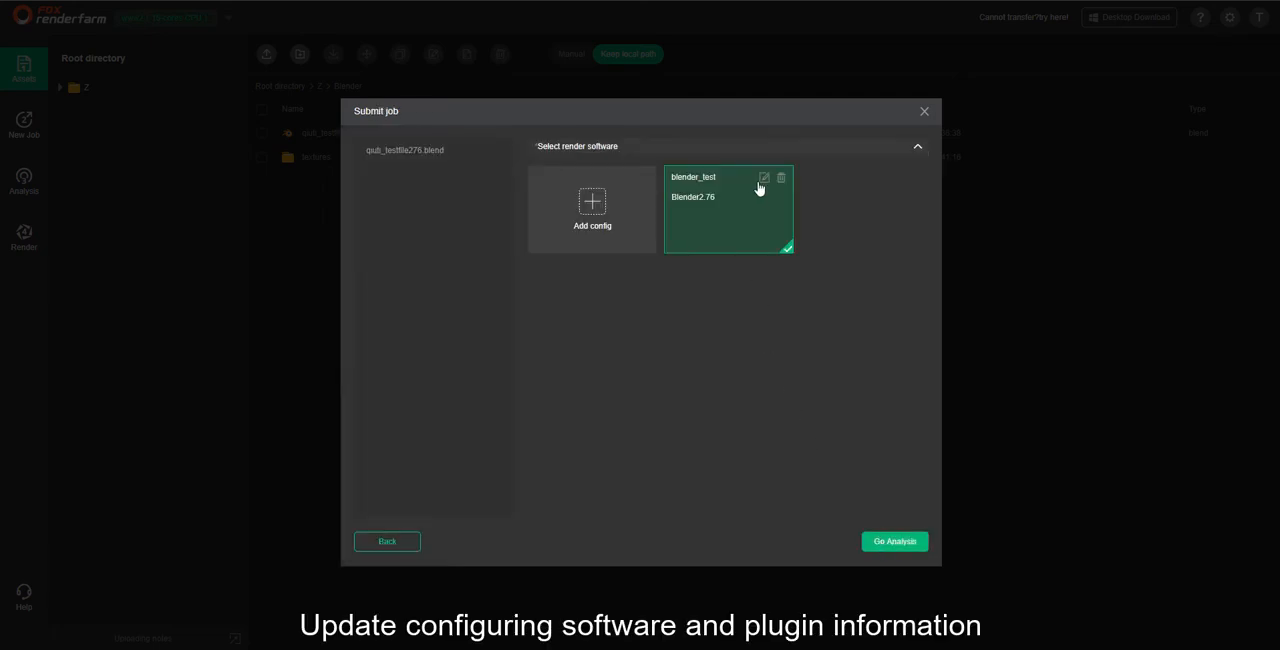
# Save the blender_test Blender 2.76 configuration and submit the scene for analysis.
pyautogui.click(764, 177)
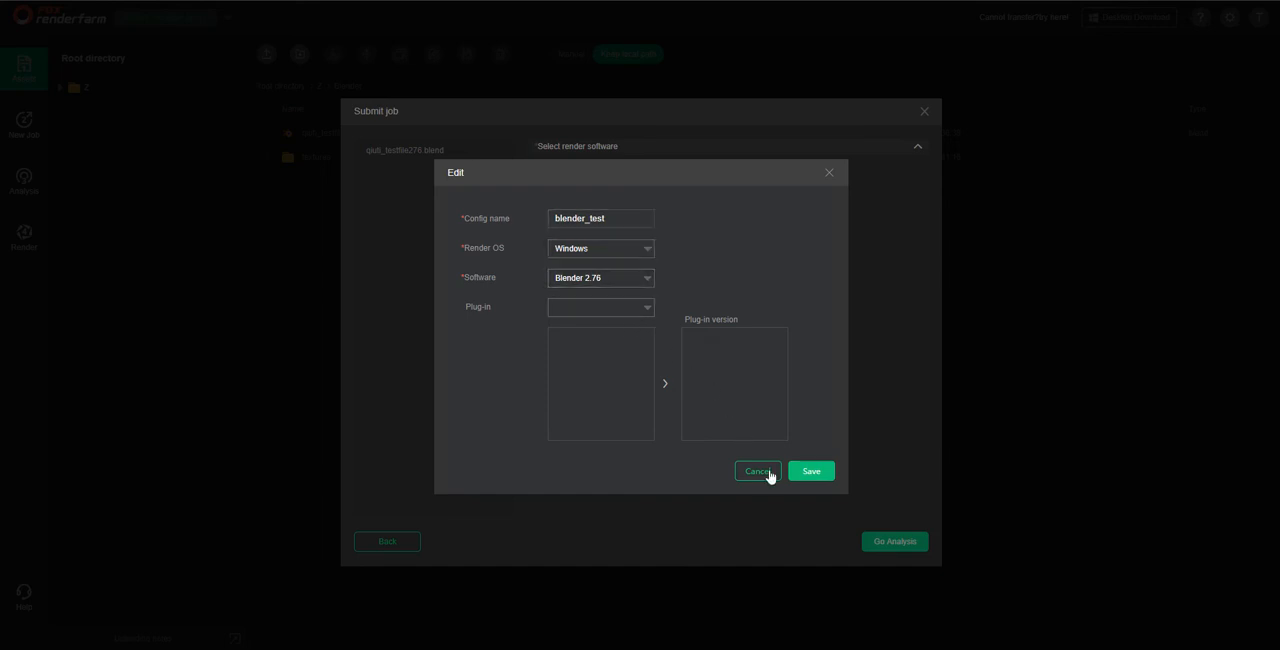
pyautogui.click(810, 471)
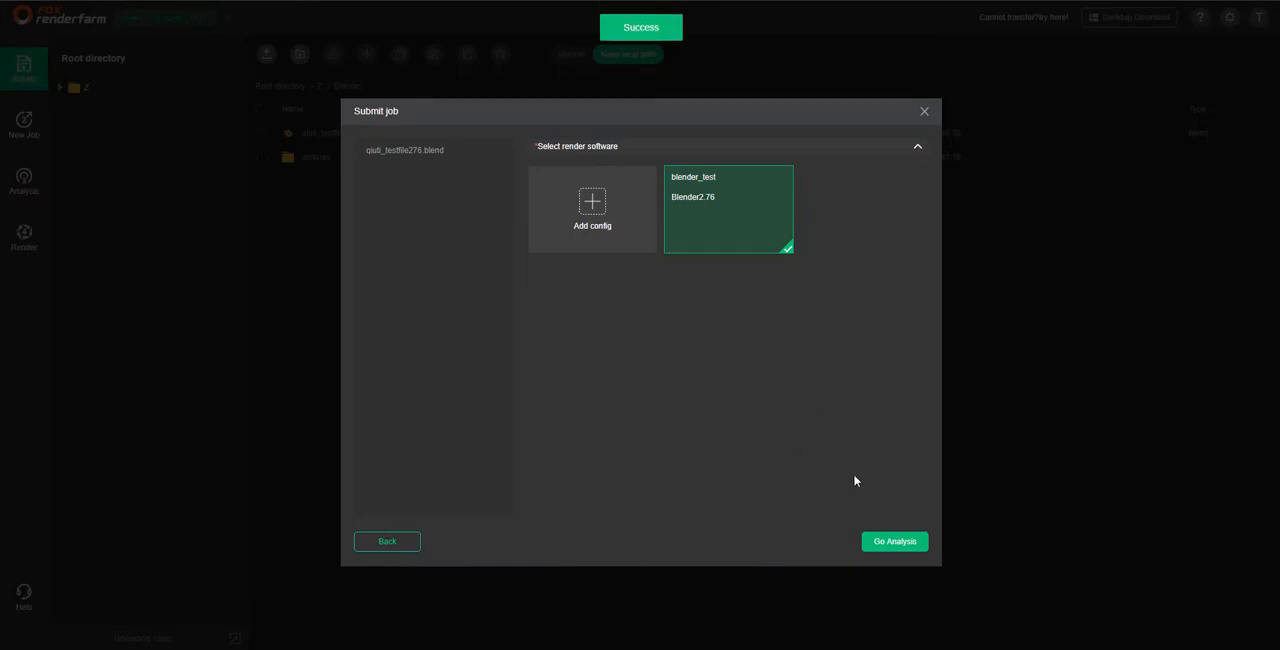
pyautogui.click(893, 541)
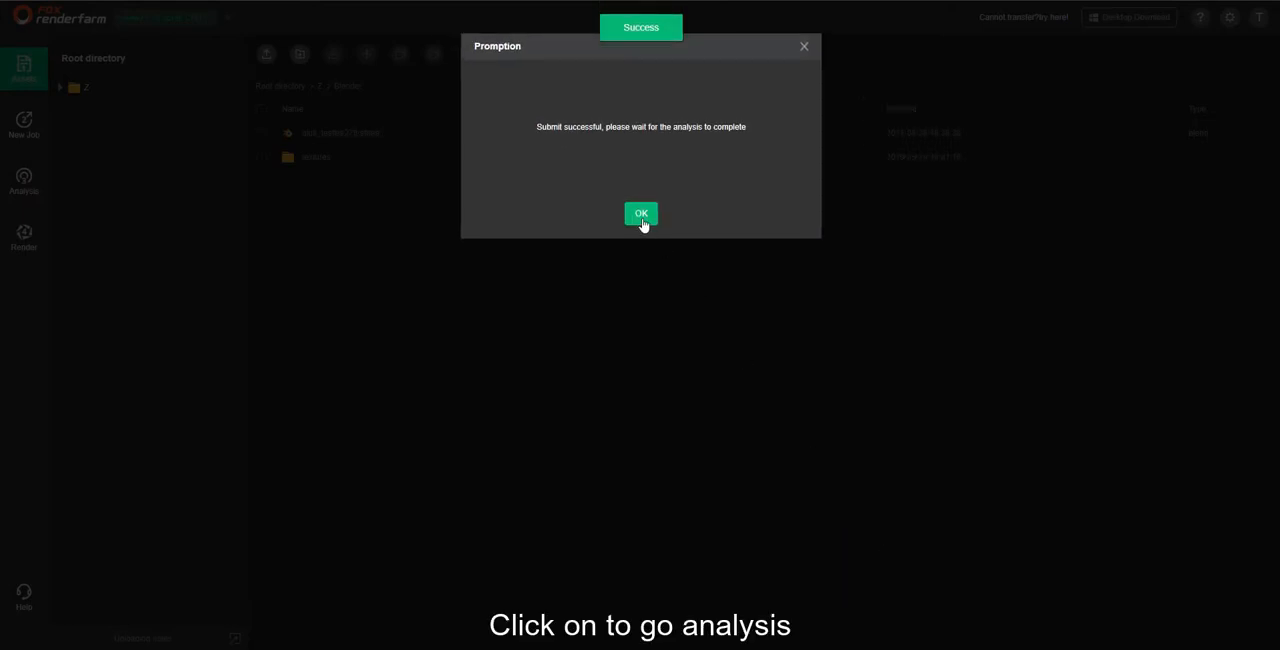
pyautogui.click(639, 213)
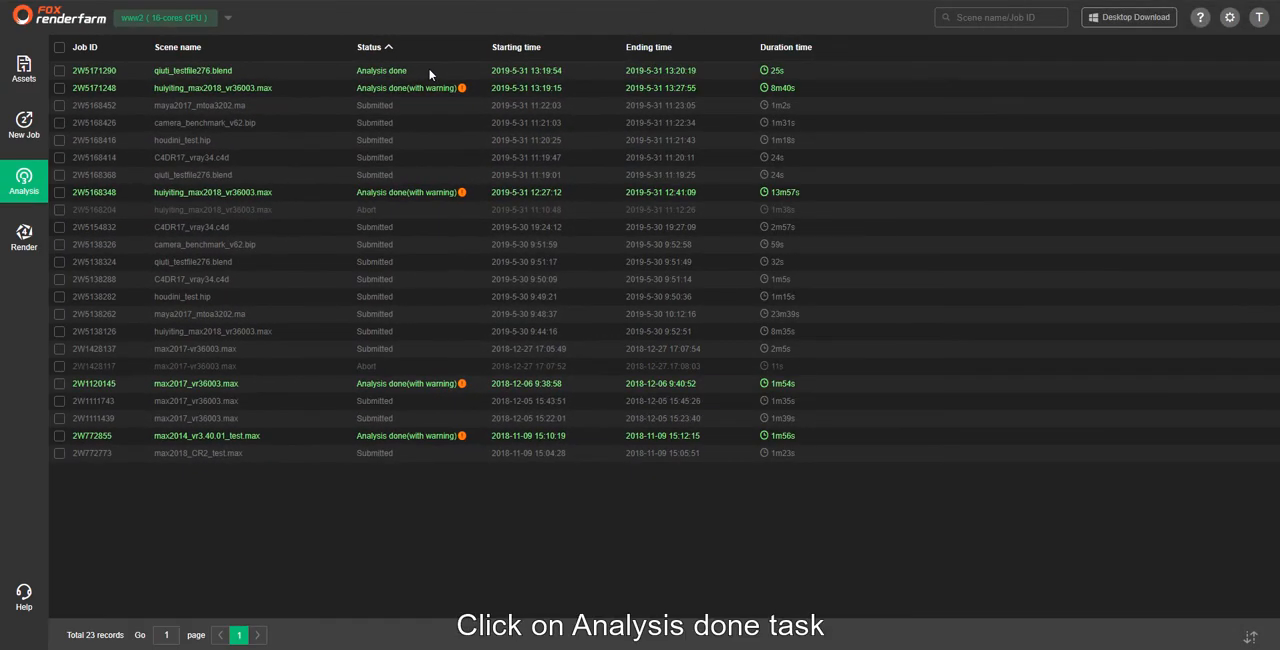
# Review the qiuti_testfile276.blend analysis result showing completion with no errors.
pyautogui.click(381, 70)
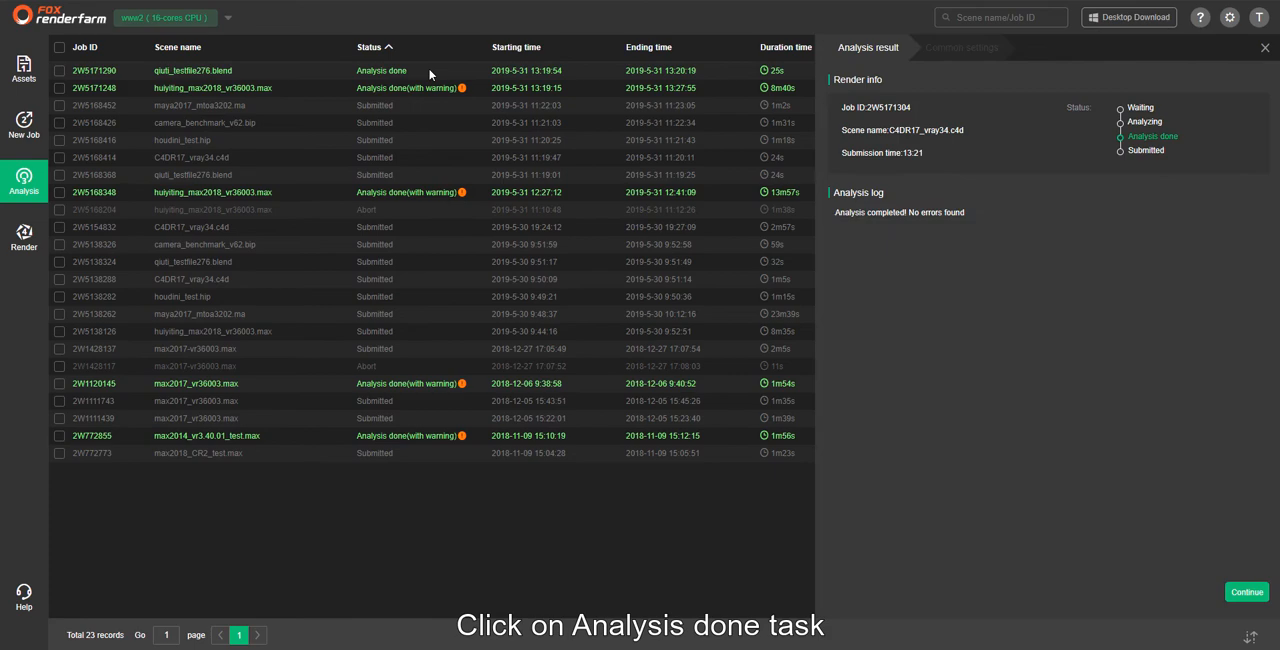
pyautogui.click(193, 70)
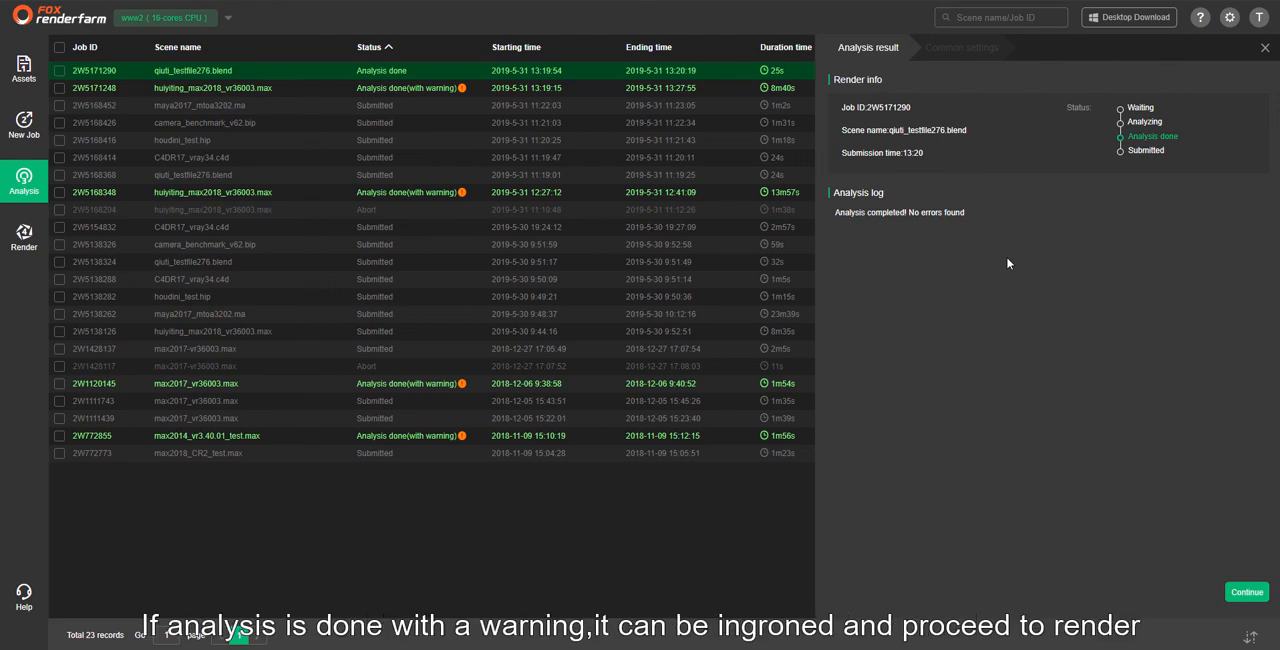
pyautogui.moveTo(1248, 549)
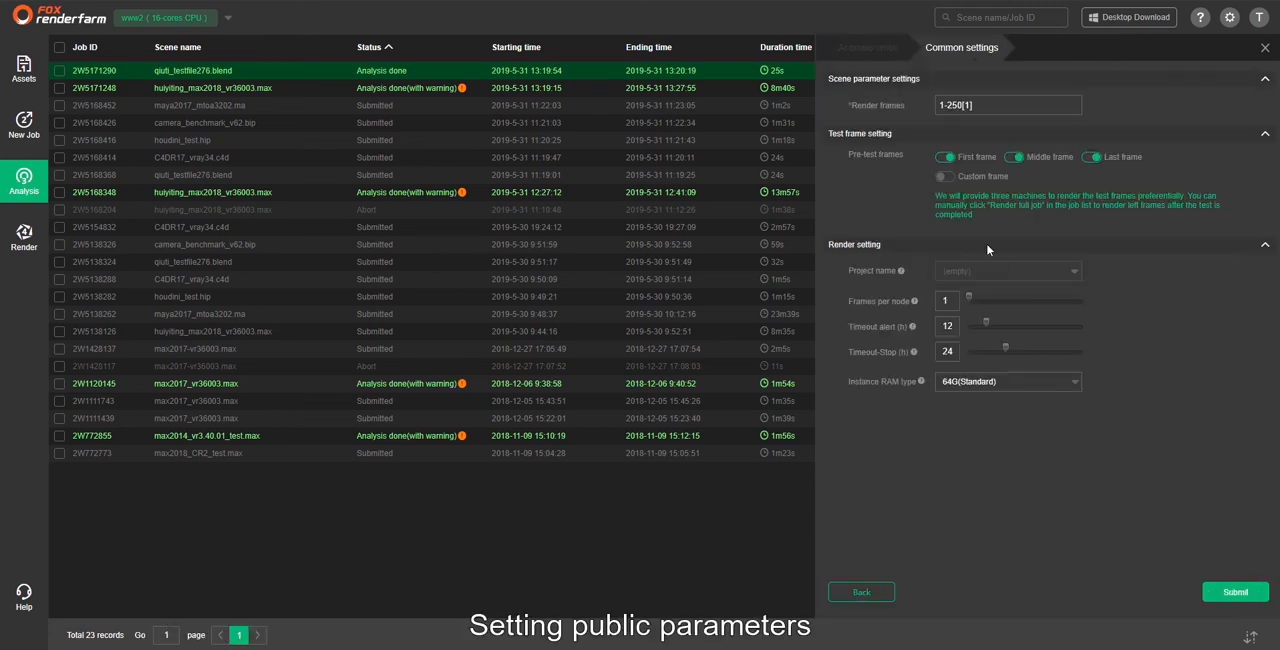
# Set render frames to 1-10[1] with no First/Middle/Last test frames and submit the job.
pyautogui.click(1008, 105)
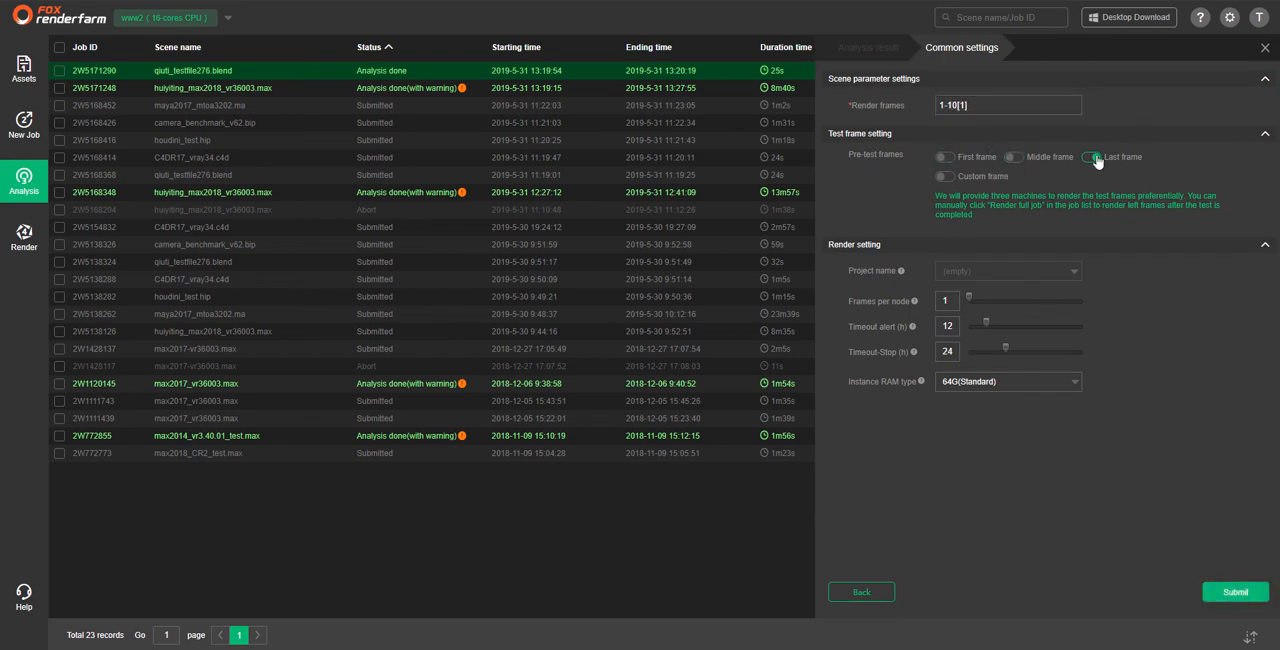
pyautogui.click(1235, 591)
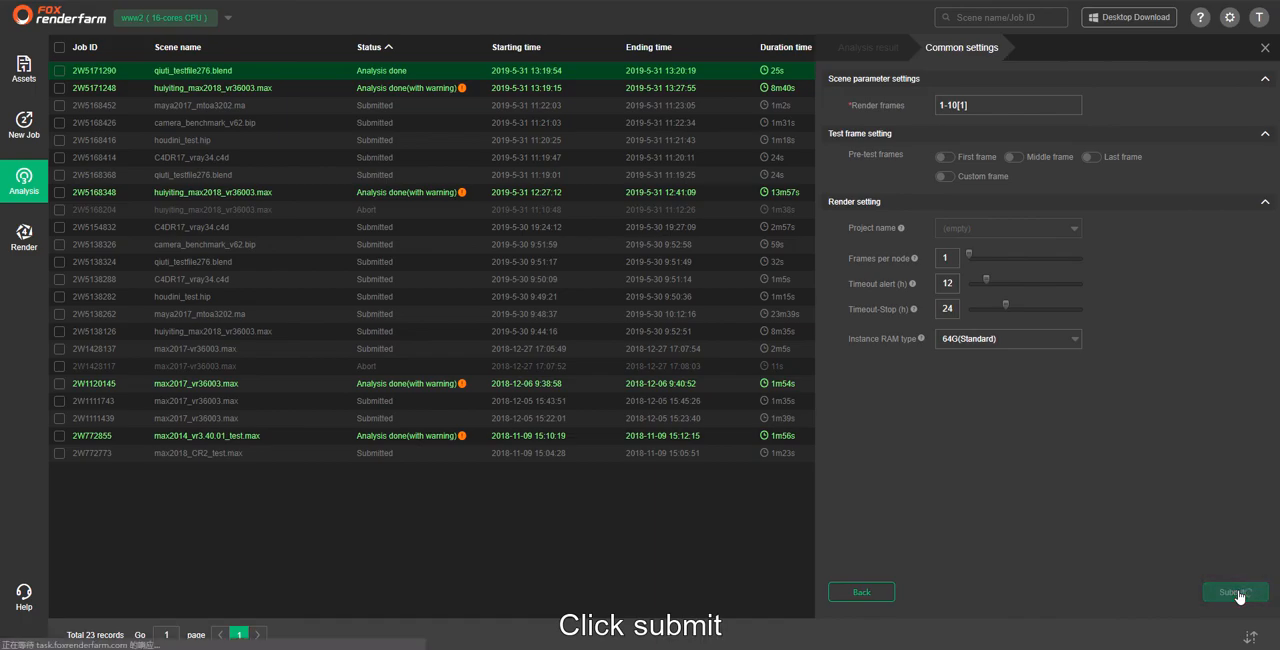
pyautogui.click(1235, 592)
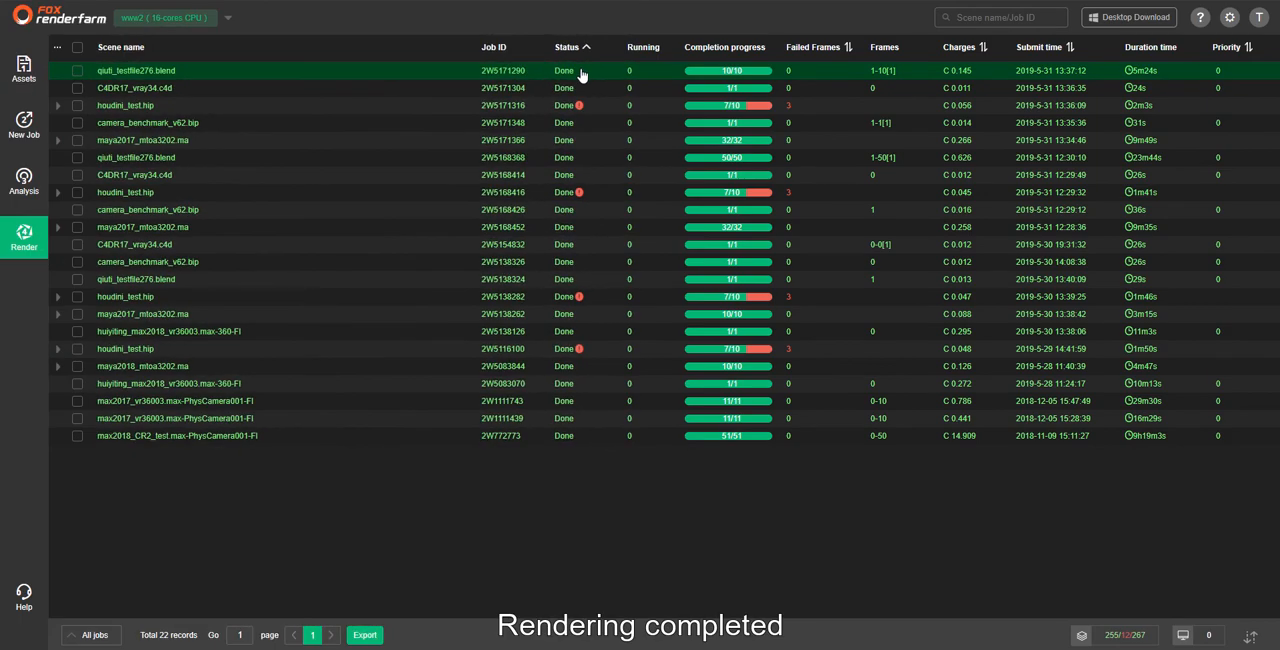
# Select all ten output PNG frames (0001–0010) of the finished qiuti_testfile276.blend job for download.
pyautogui.click(135, 70)
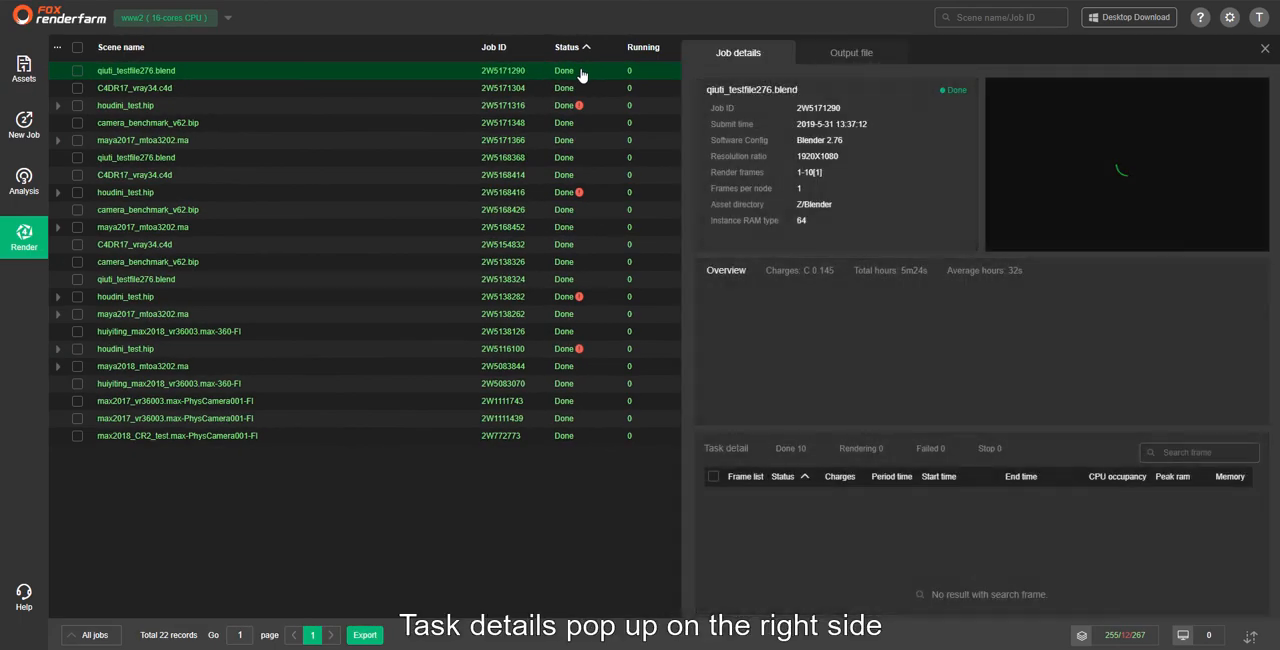
pyautogui.click(738, 52)
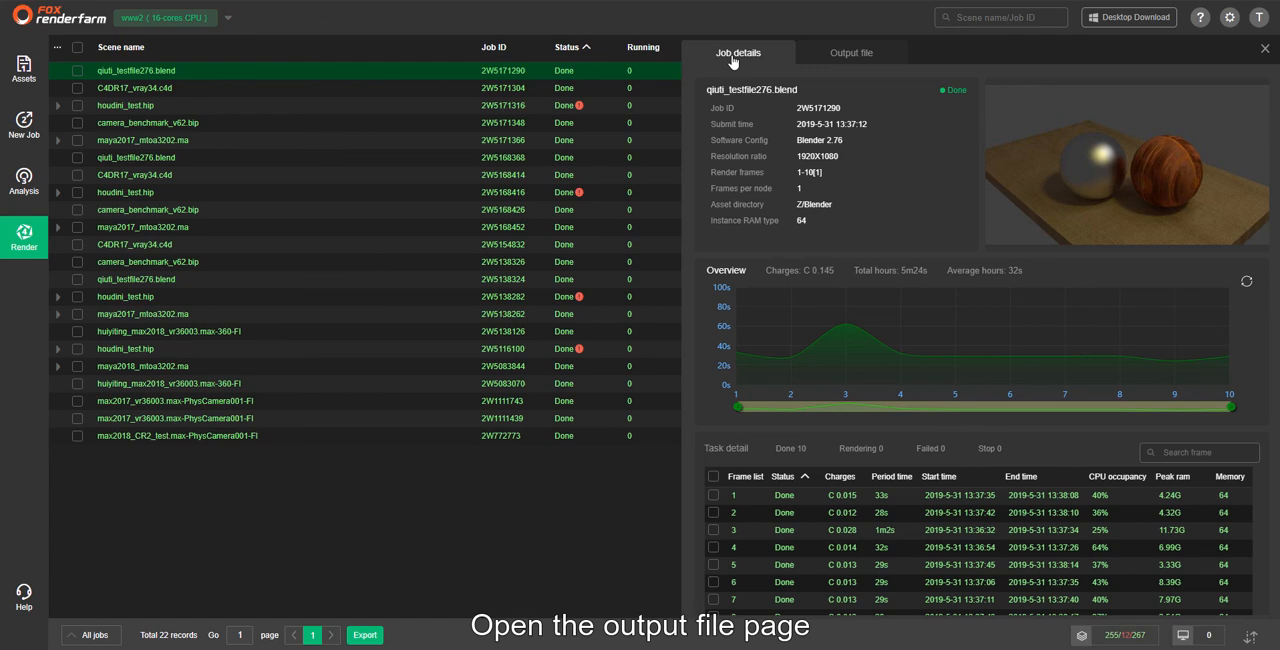
pyautogui.click(851, 52)
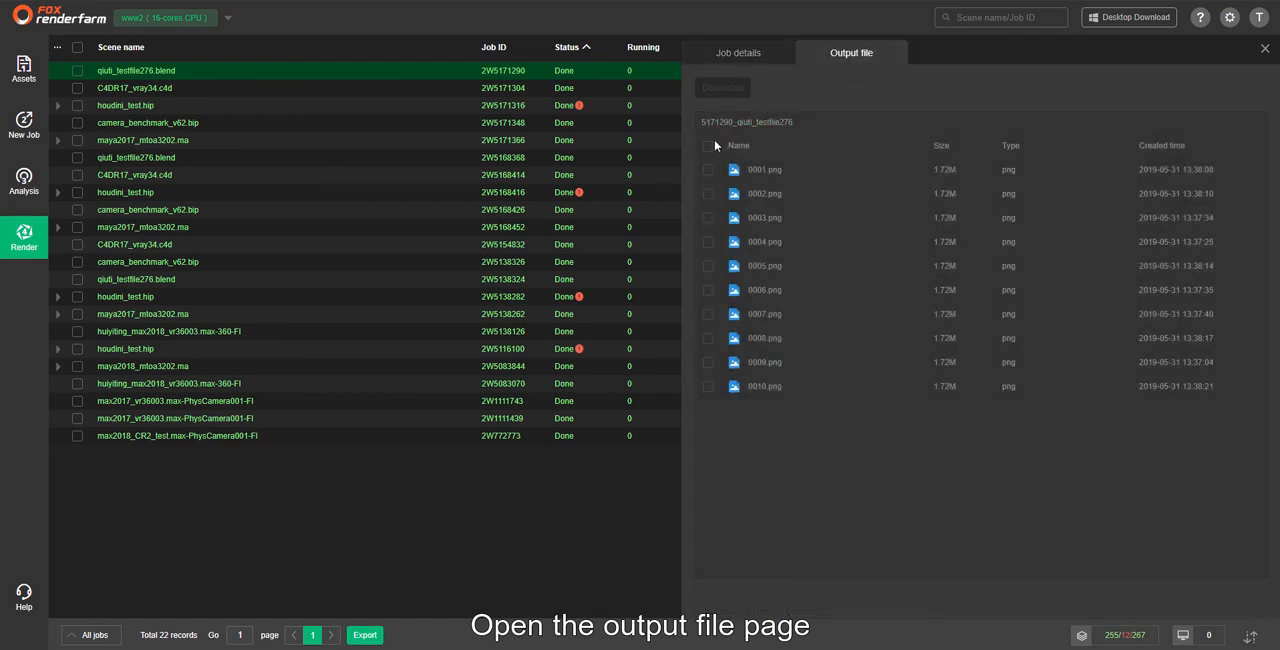
pyautogui.click(708, 145)
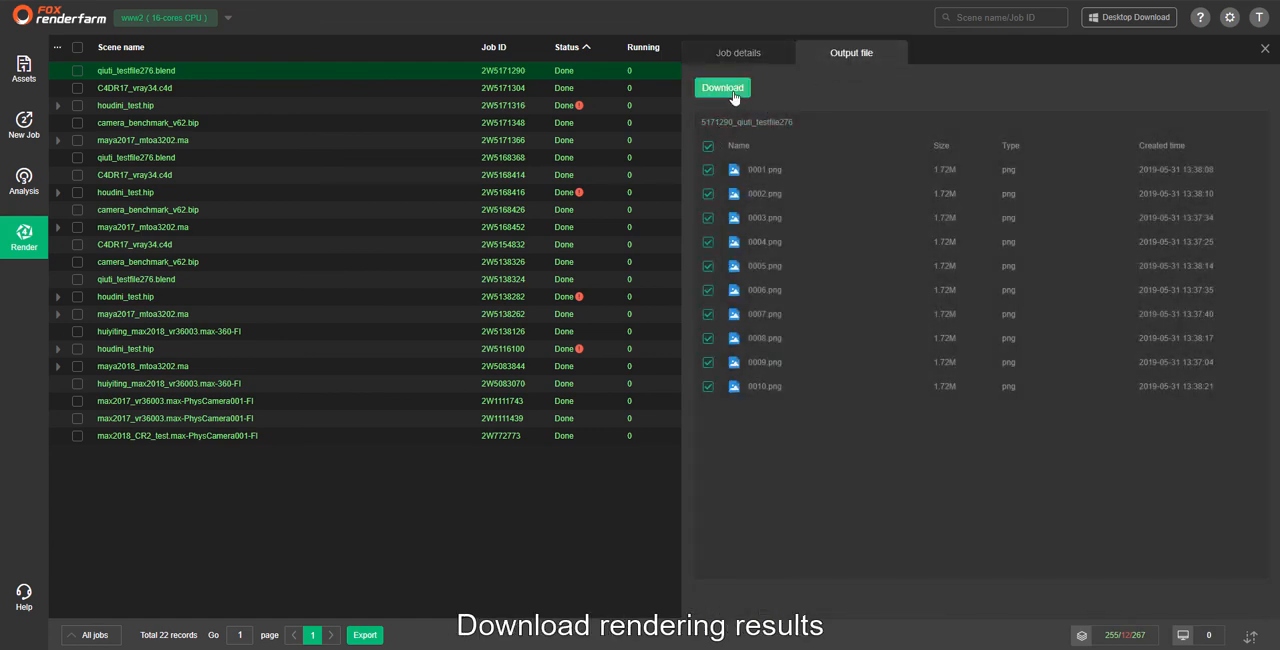